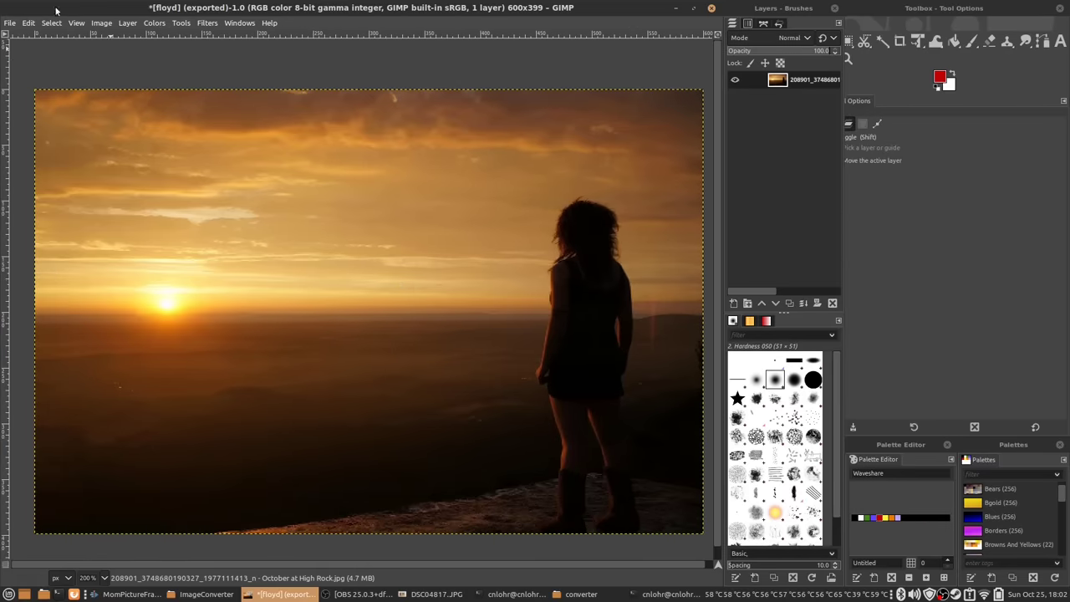
Edit a Waveshare palette colour entry value to 232 via Image > Mode
left_click(101, 23)
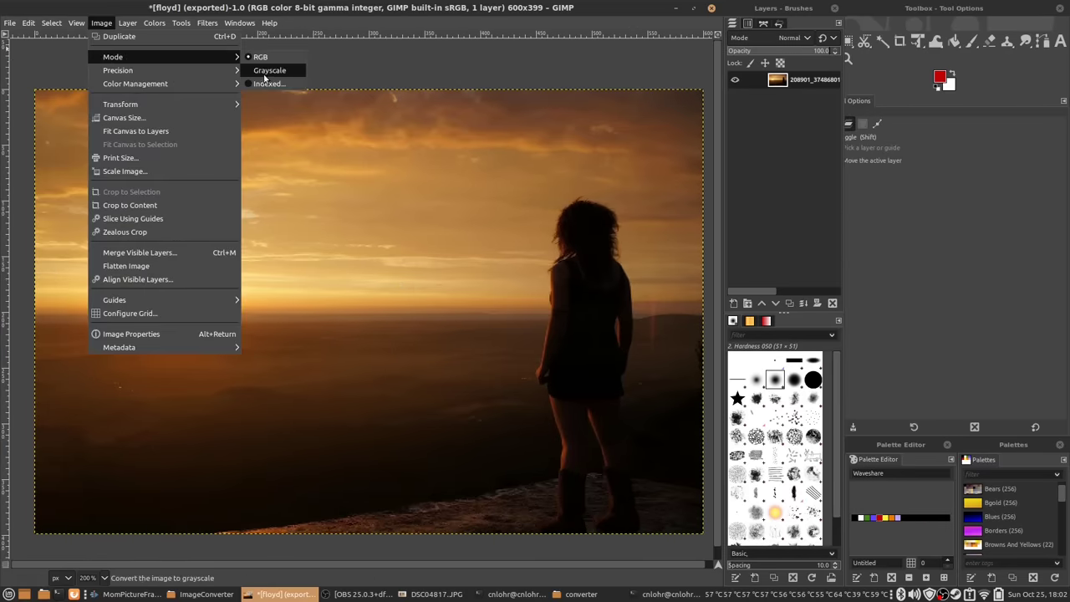
left_click(267, 83)
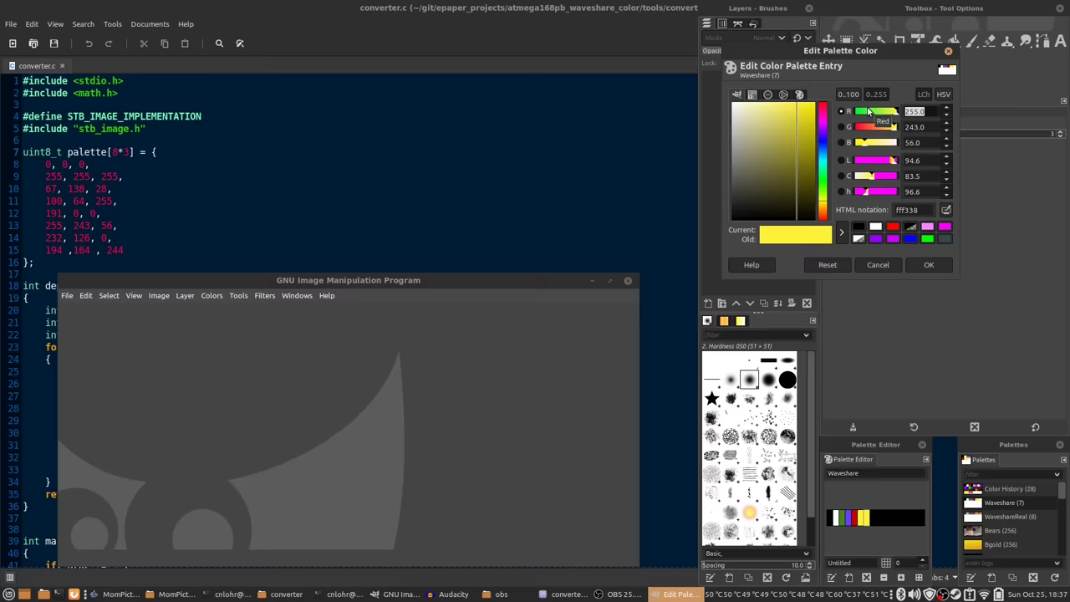
type("232")
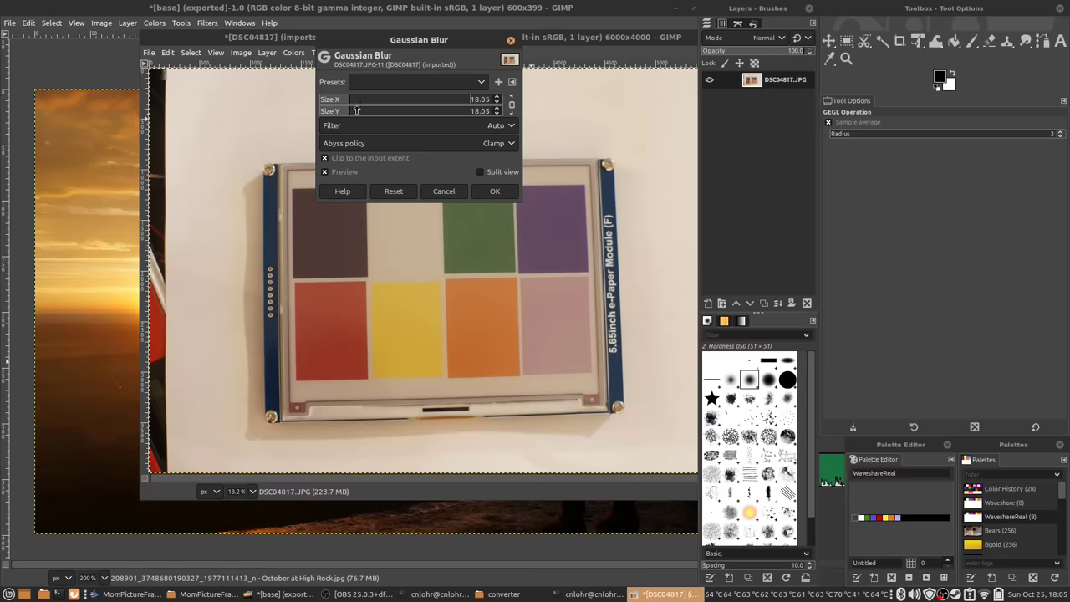
Apply the Gaussian blur and update WaveshareReal palette entries with sampled colours
left_click(495, 190)
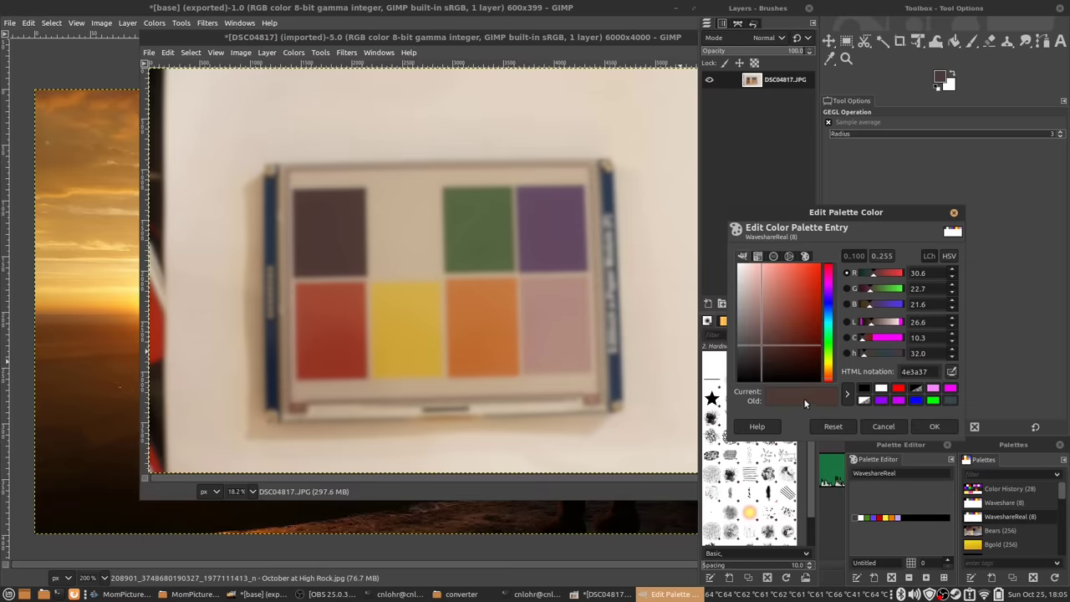
left_click(882, 426)
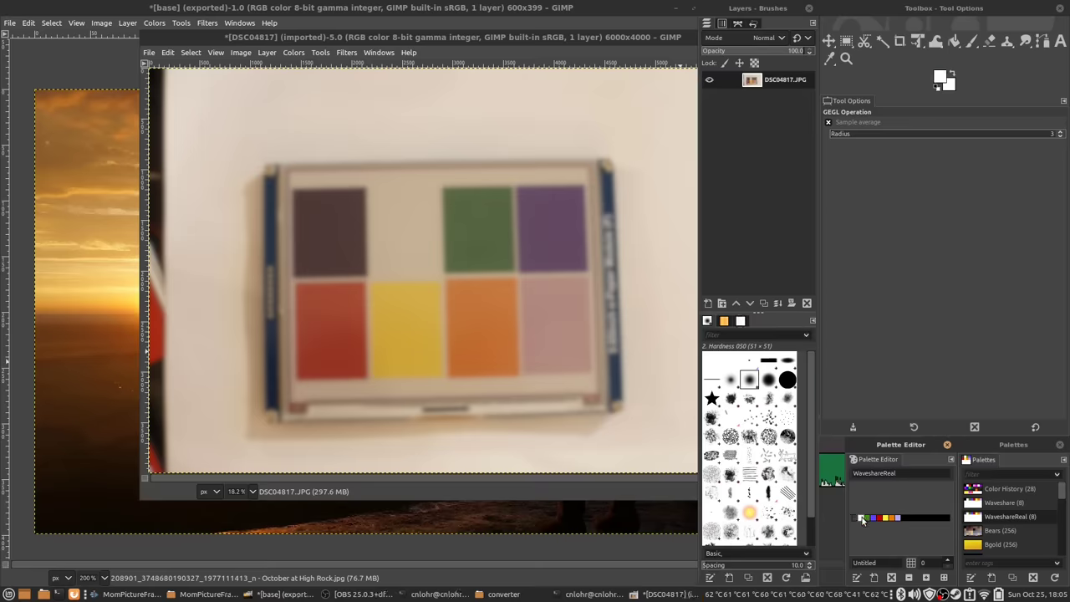
double_click(862, 518)
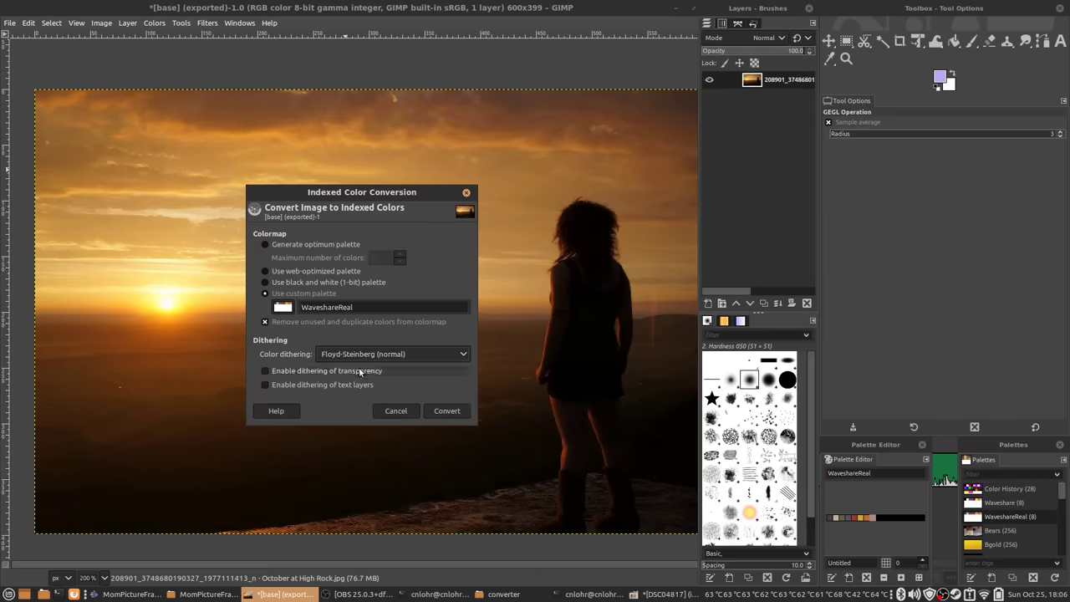
Convert the sunset photo to the Waveshare palette with Floyd–Steinberg dithering
left_click(446, 411)
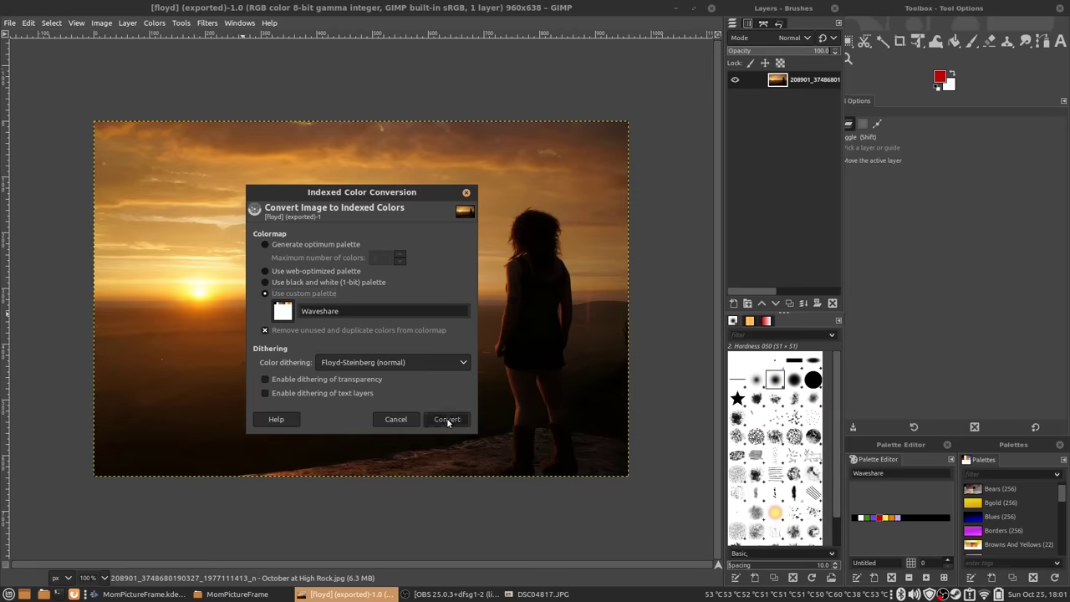
left_click(447, 418)
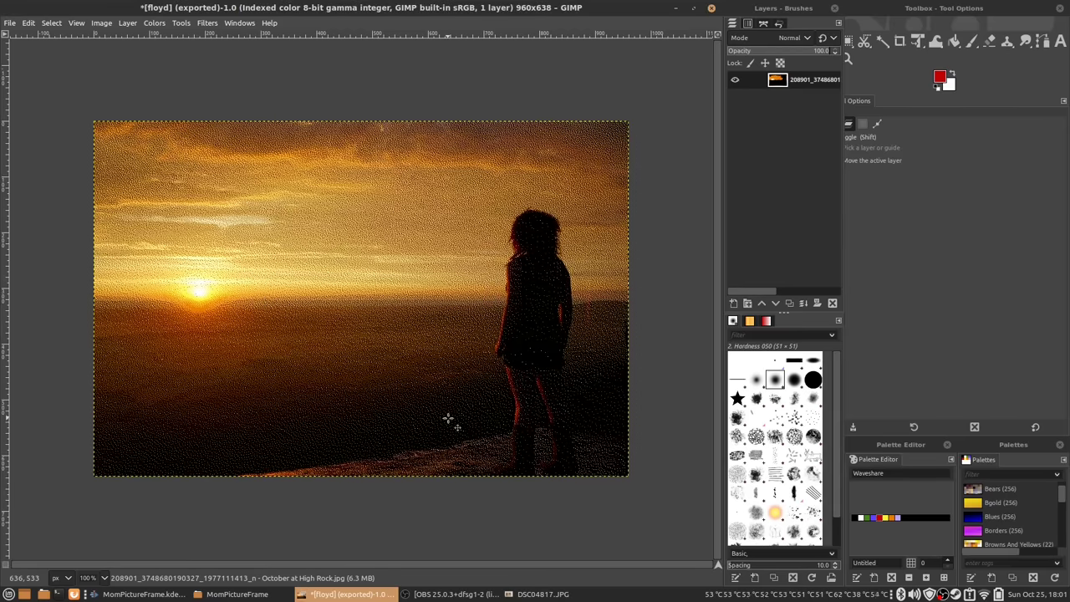
left_click(11, 24)
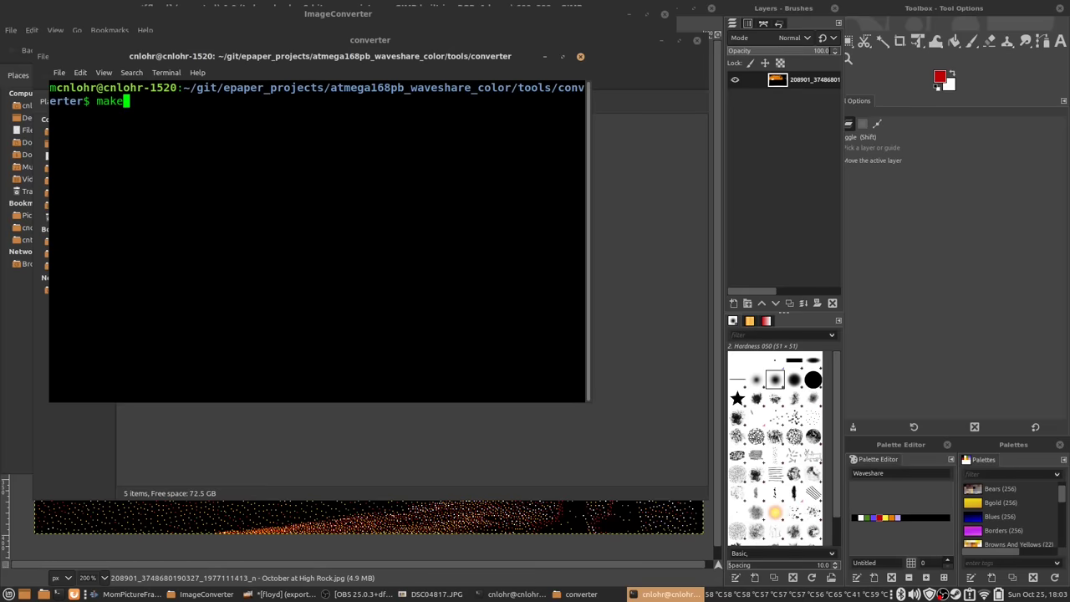
Run ./converter on the exported dithered image to produce raw display data
type("./co")
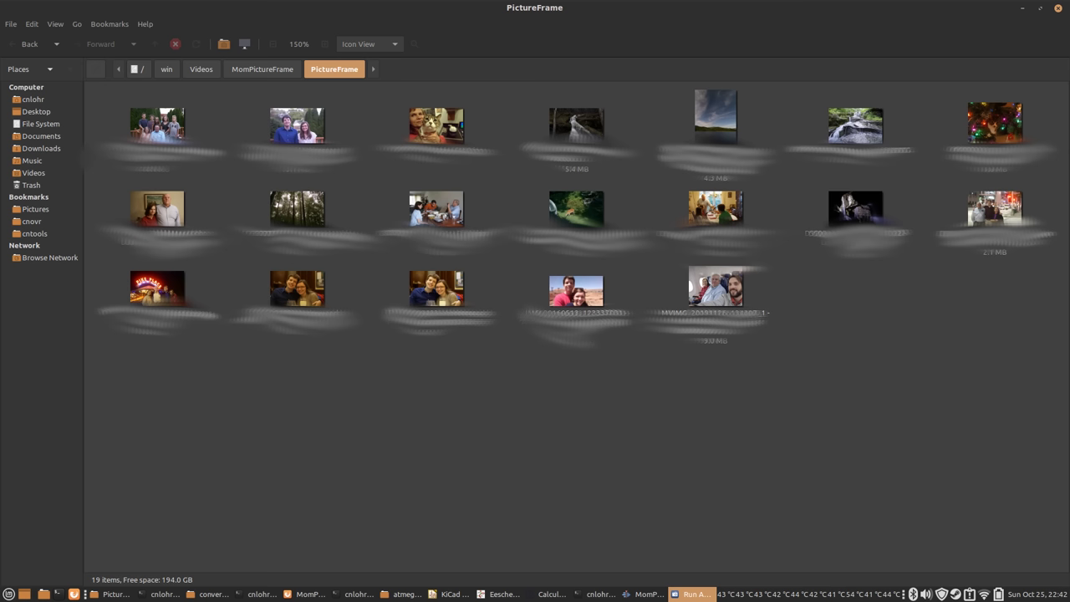
Show the PictureFrame folder with its collection of 19 photos
left_click(640, 593)
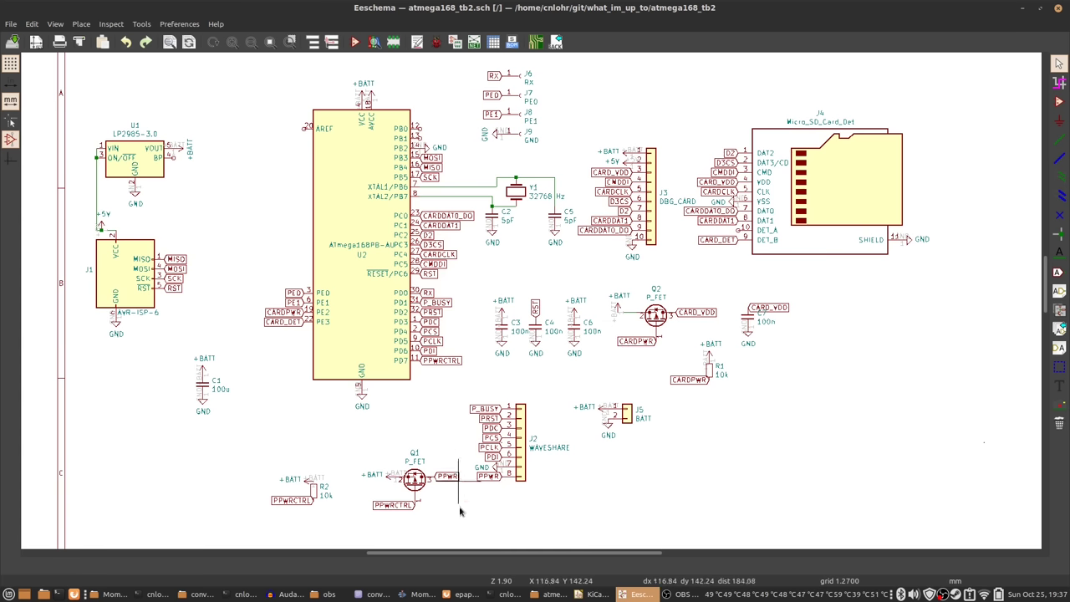
left_click(375, 593)
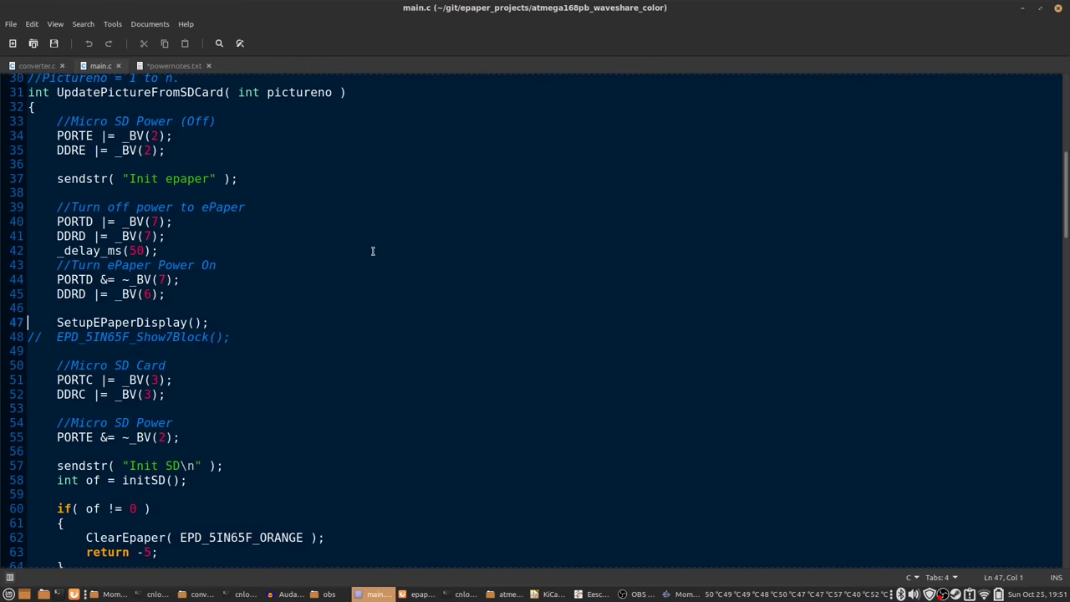
Scroll through UpdatePictureFromSDCard in main.c, then show the atmega168pb_waveshare_color GitHub page
scroll("down", 3)
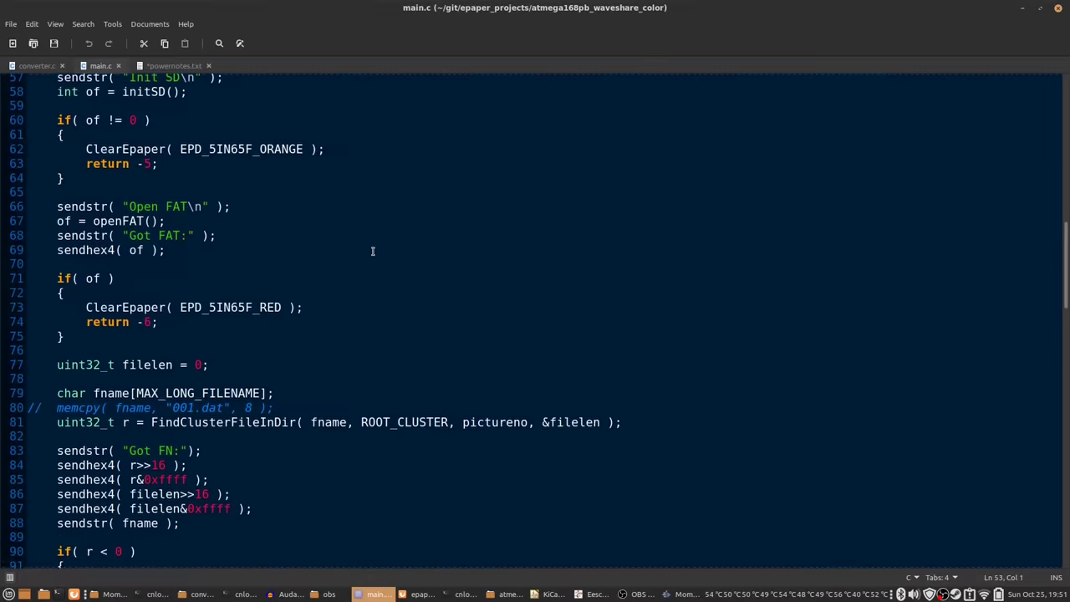
scroll("down", 3)
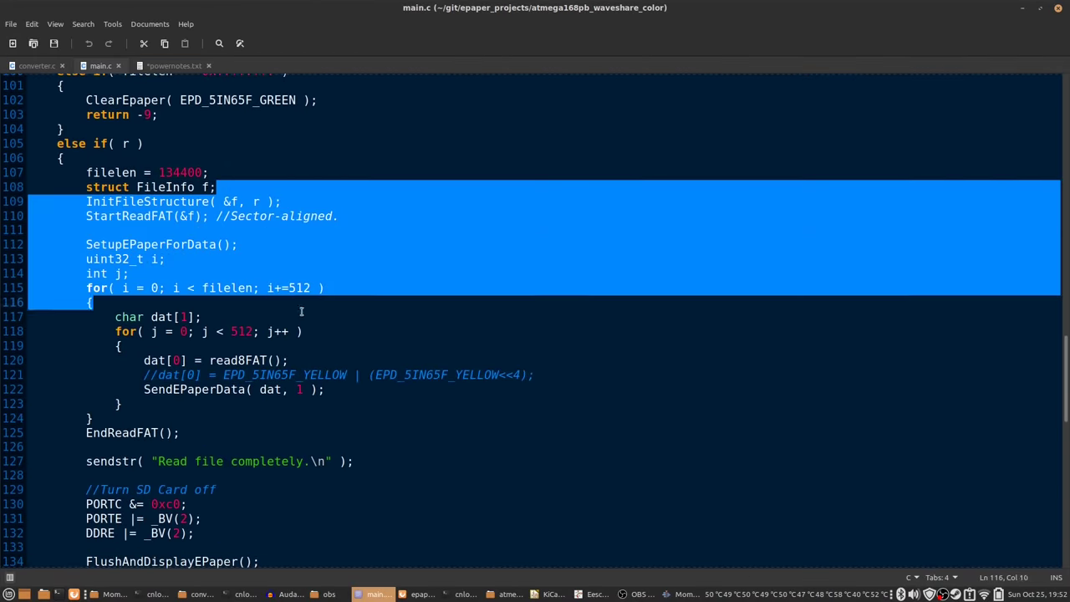
scroll("down", 3)
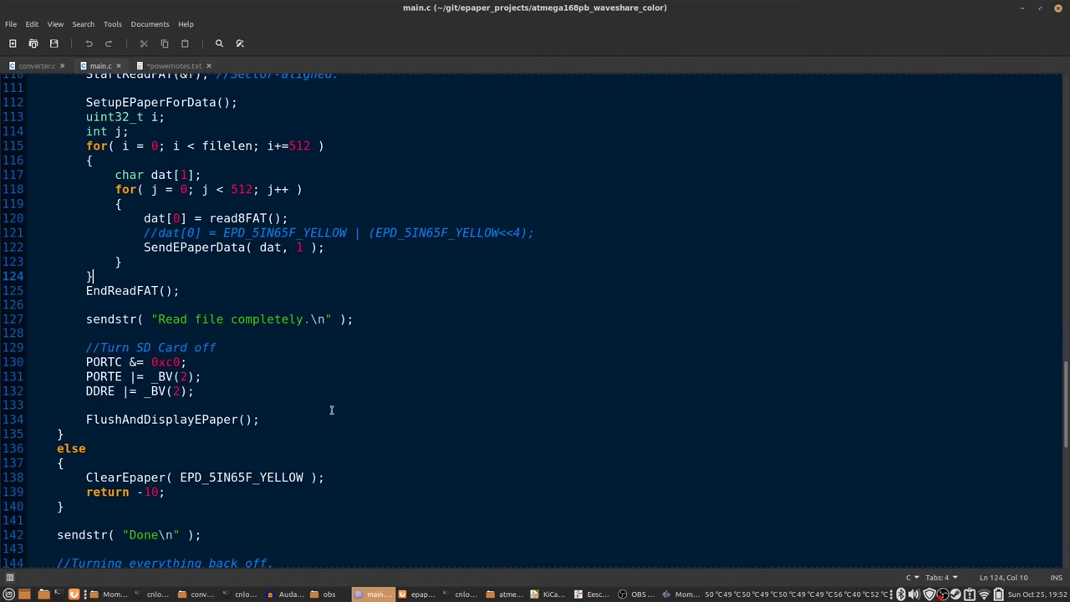
scroll("down", 3)
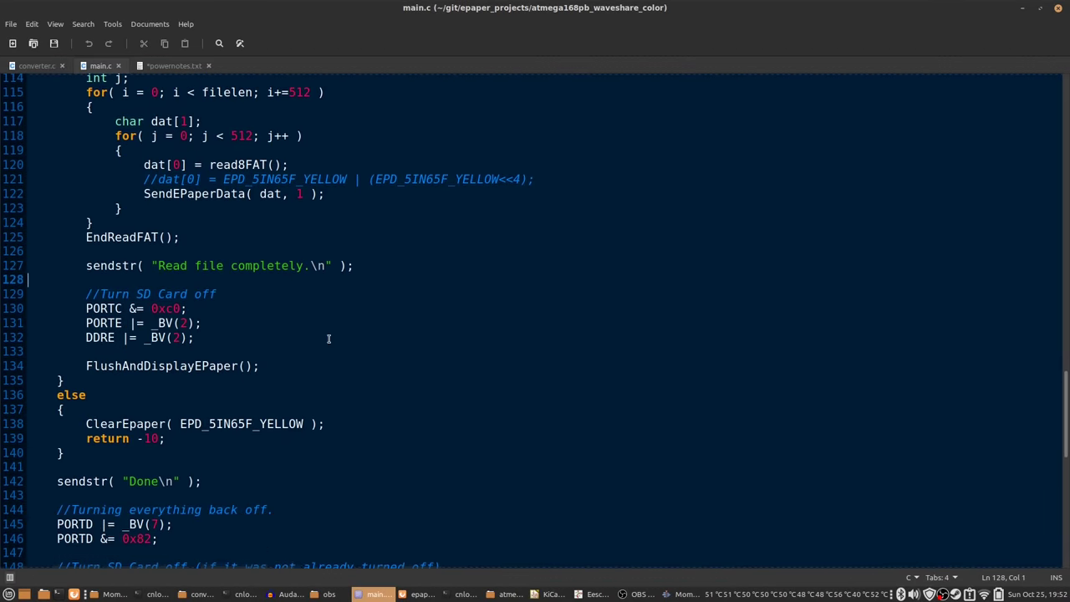
left_click(337, 354)
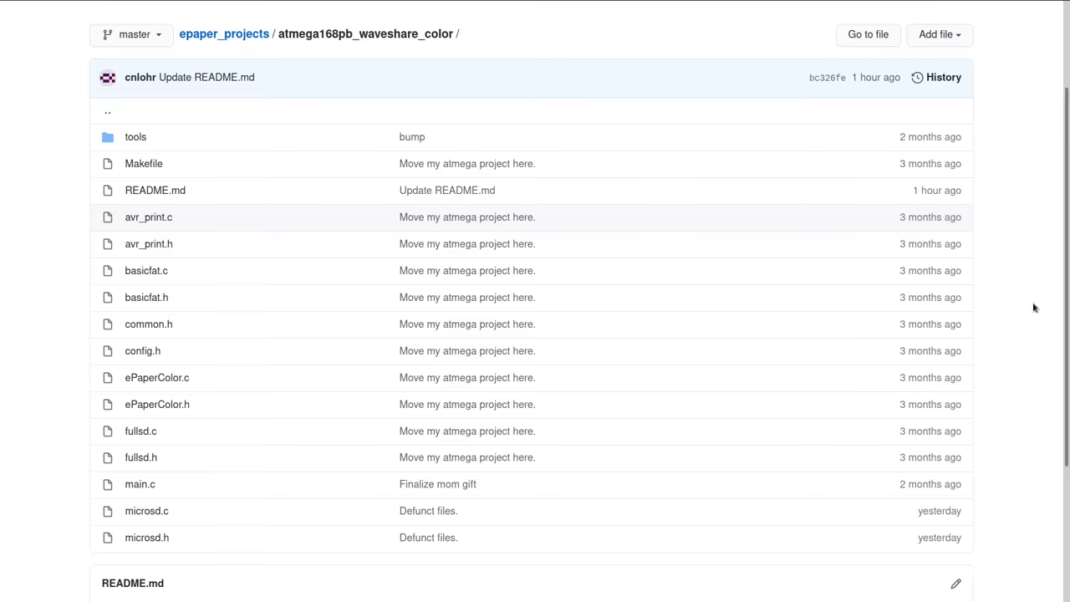
scroll("down", 3)
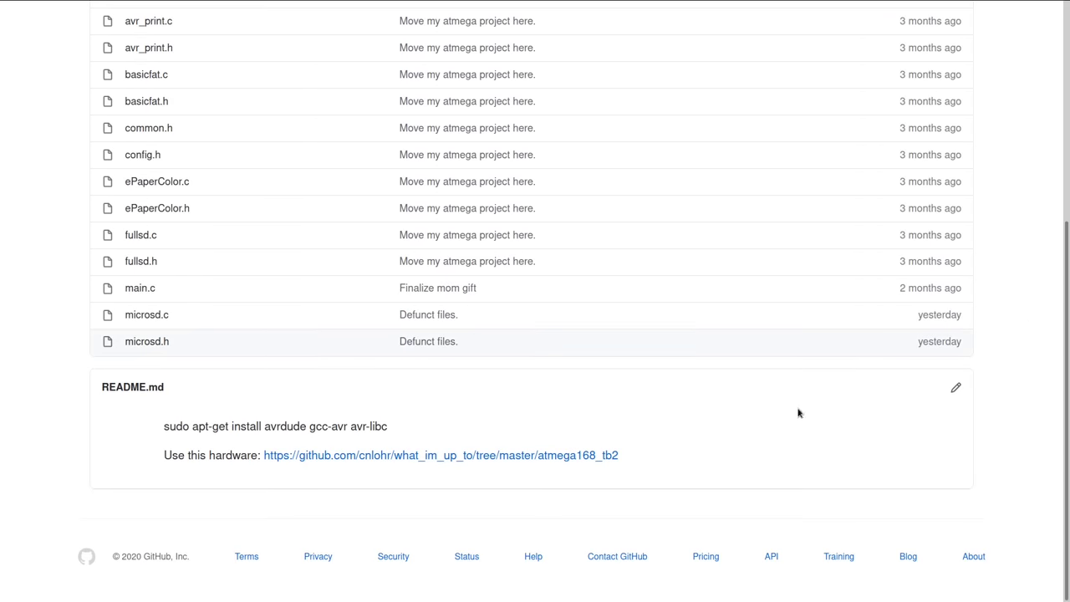